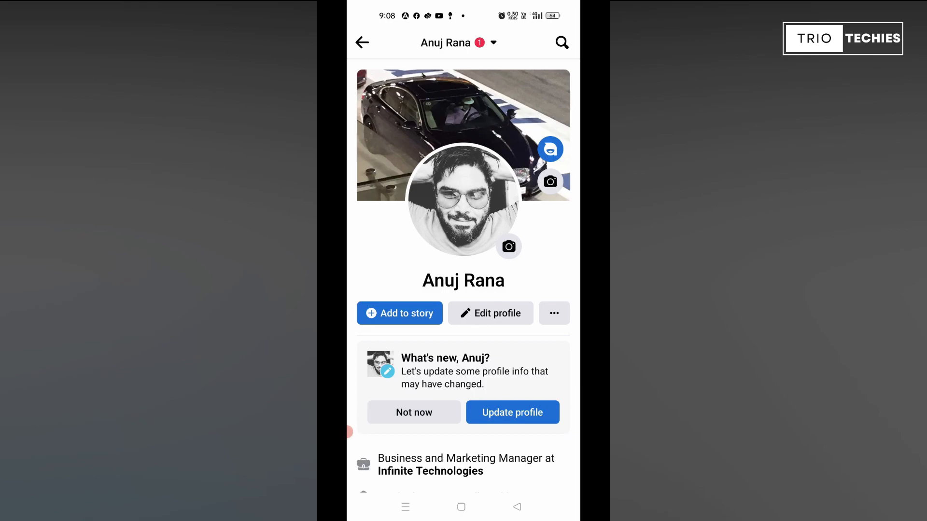
Reach the profile's Friends section and show all 407 friends.
scroll("up", 3)
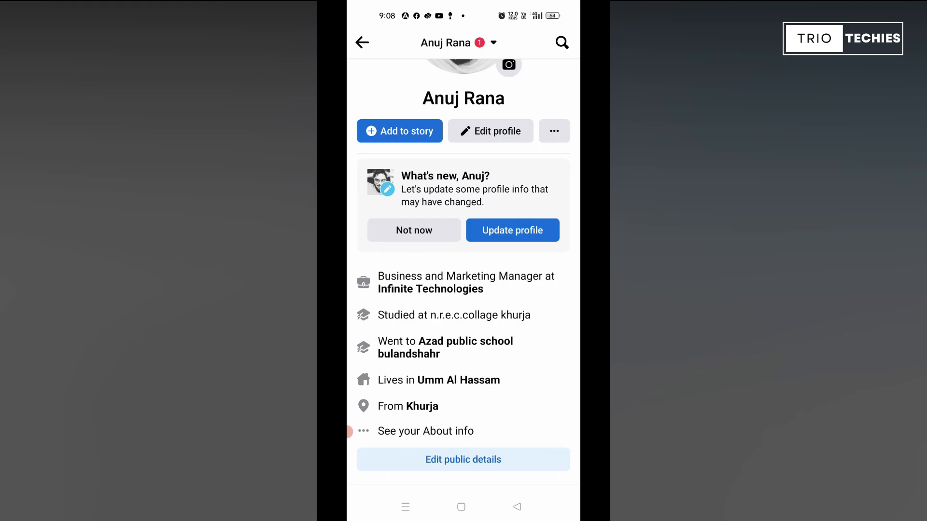
scroll("down", 3)
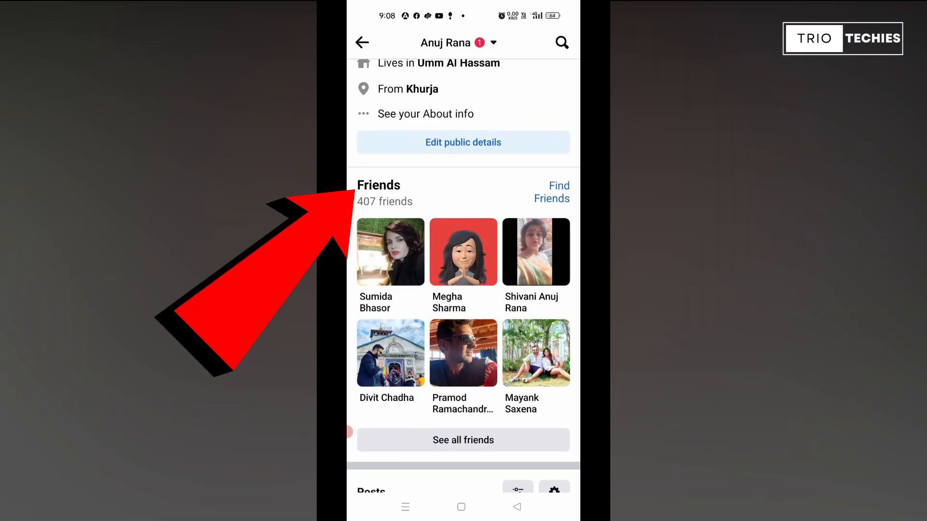
left_click(462, 440)
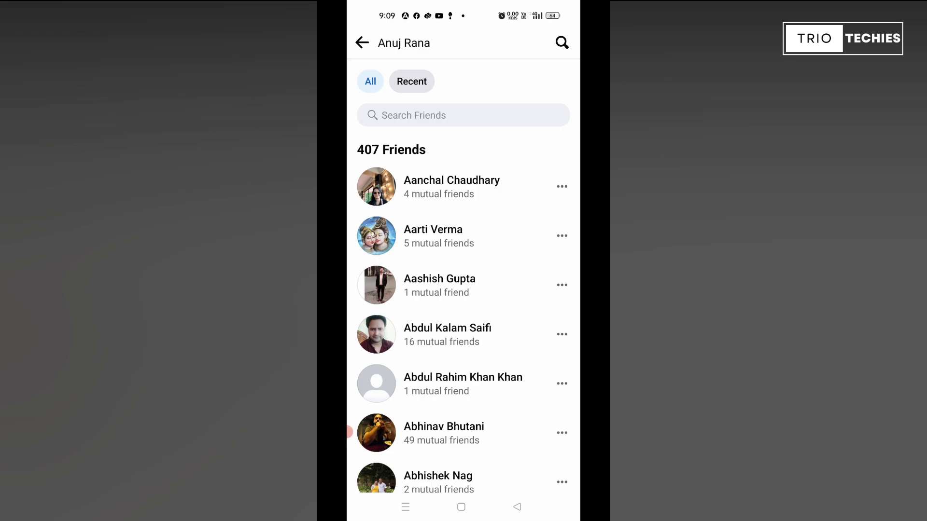
scroll("up", 3)
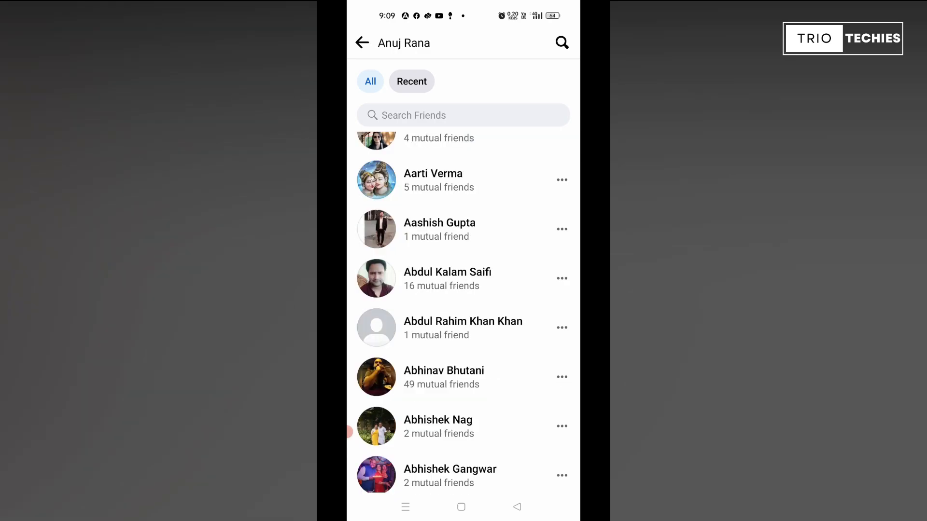
scroll("up", 3)
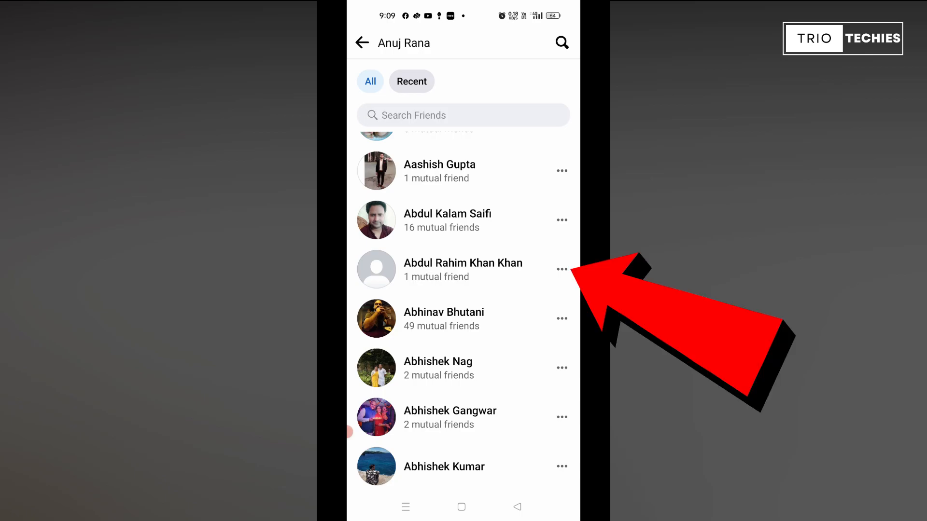
left_click(561, 269)
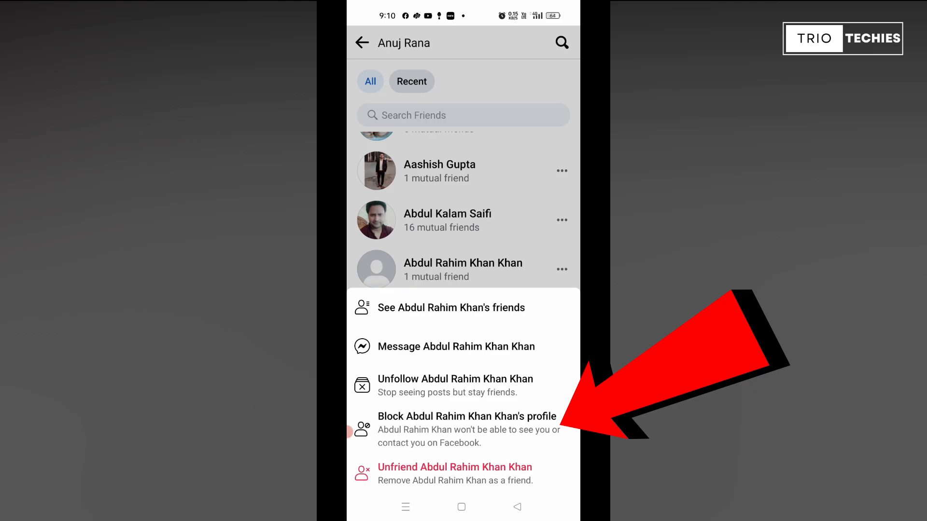
left_click(463, 428)
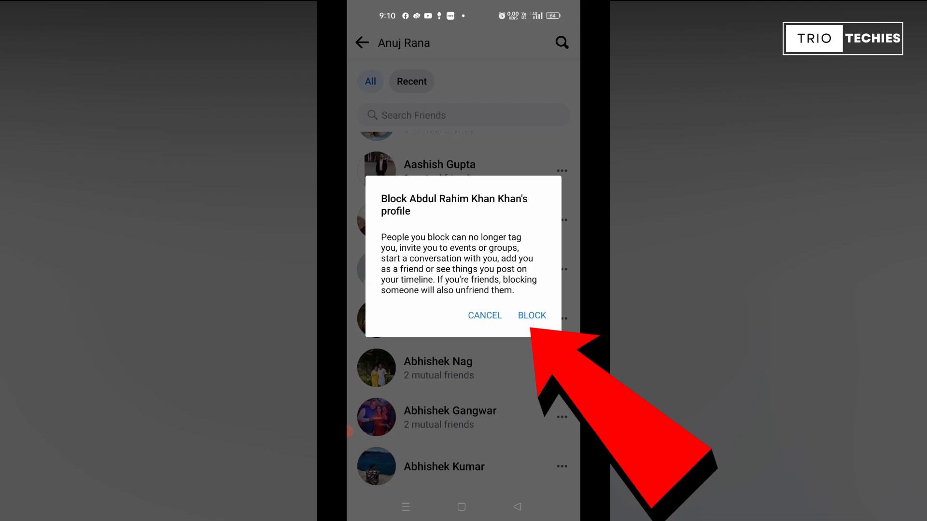
left_click(531, 314)
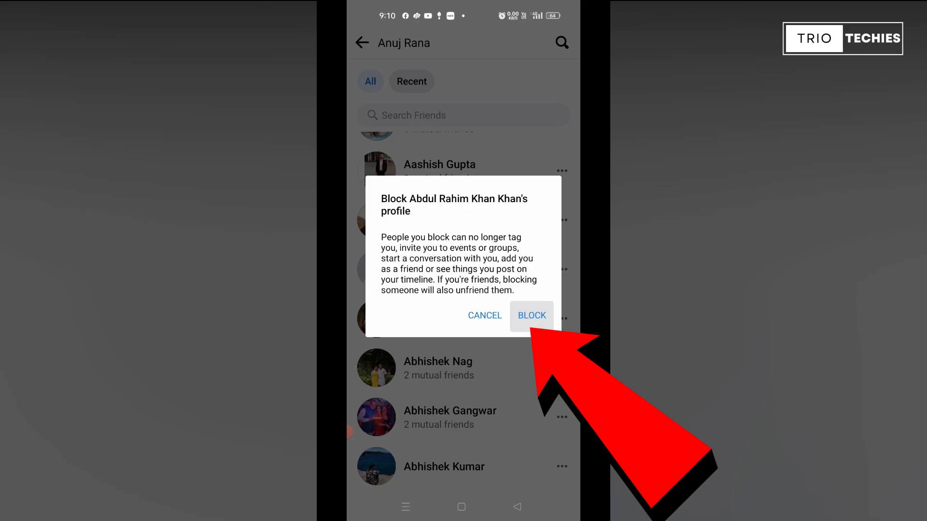
left_click(531, 315)
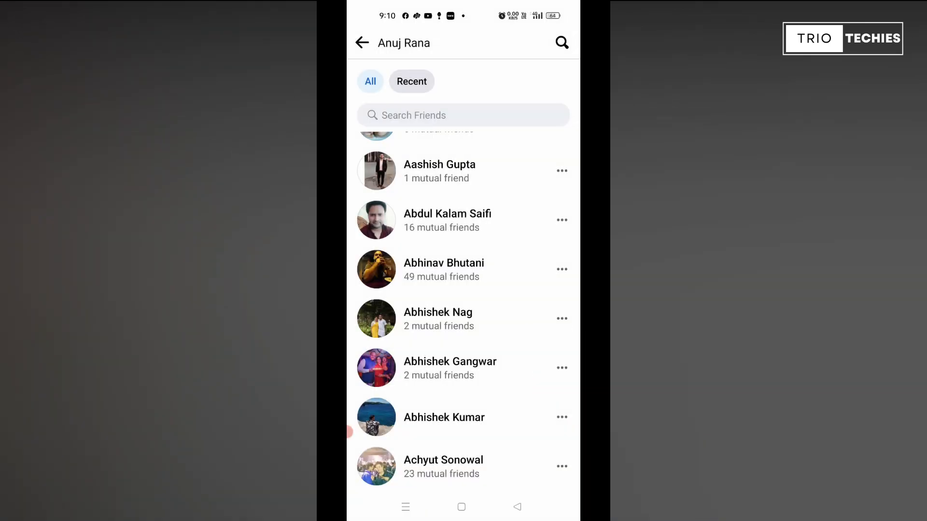